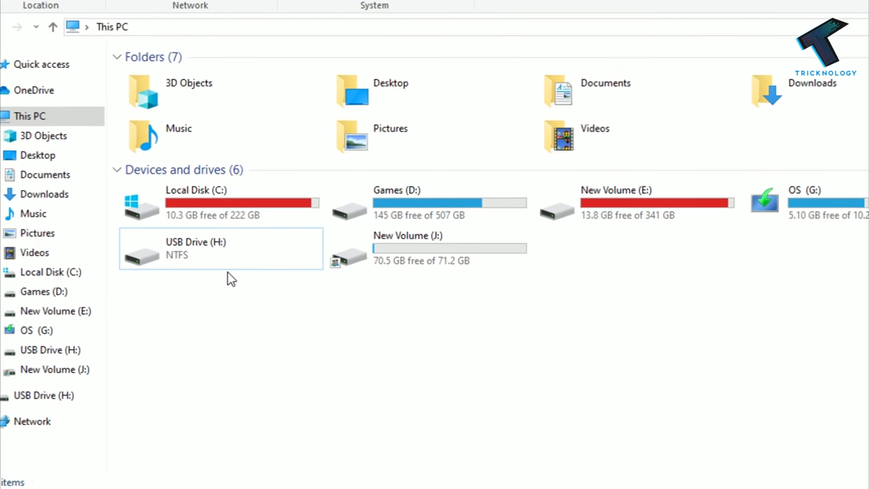
Launch Command Prompt as administrator and approve the User Account Control prompt.
scroll(down, 3)
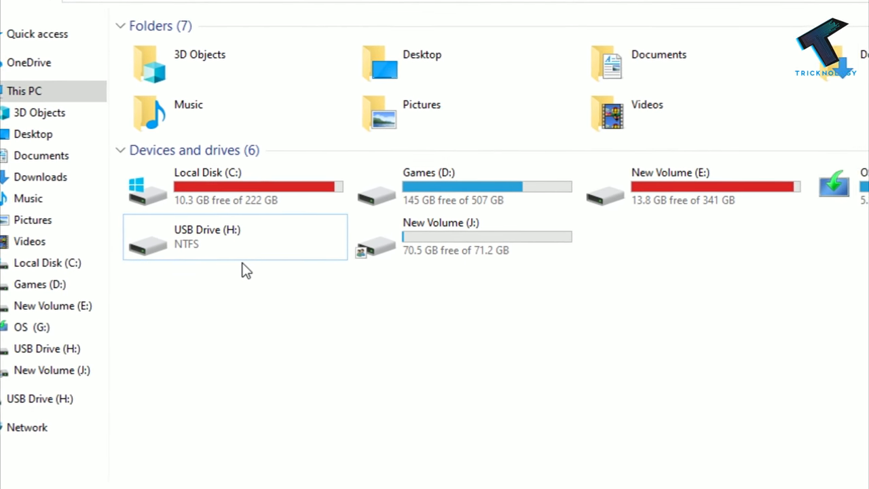
scroll(down, 3)
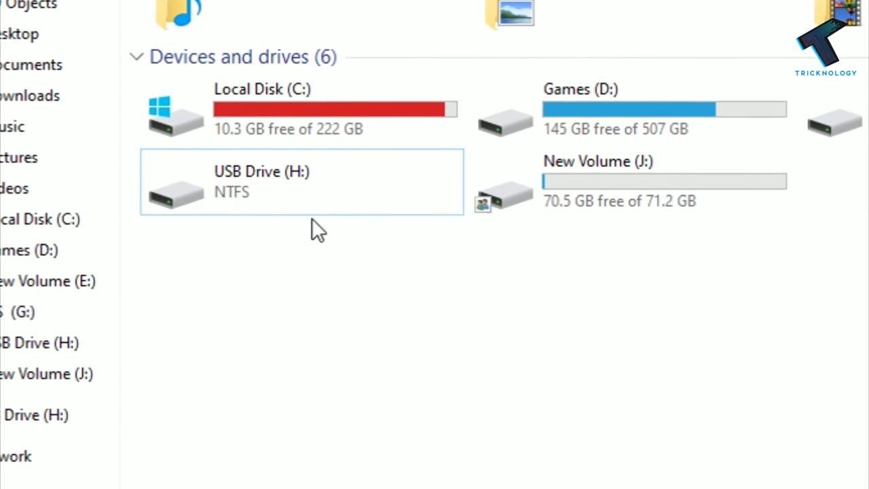
scroll(down, 3)
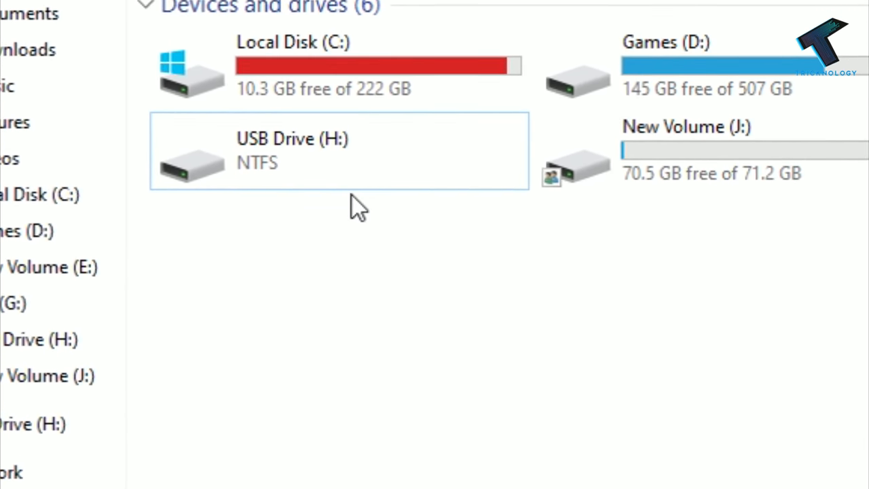
scroll(down, 3)
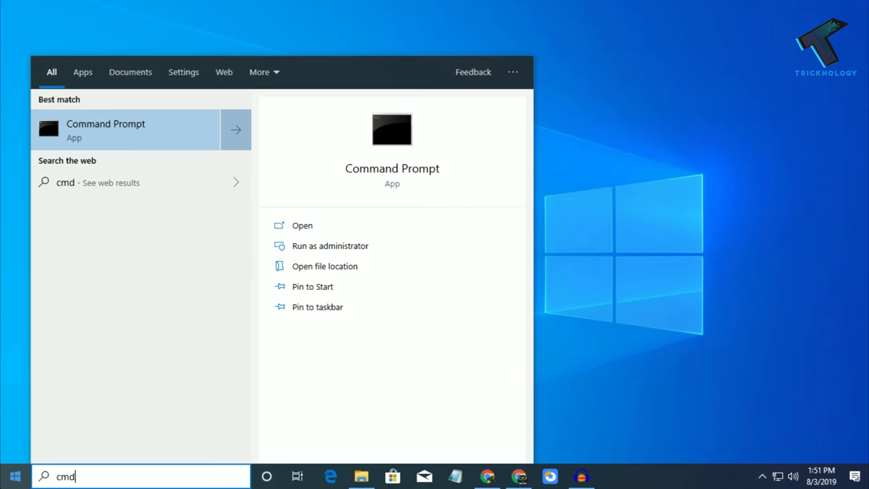
mouse_move(176, 134)
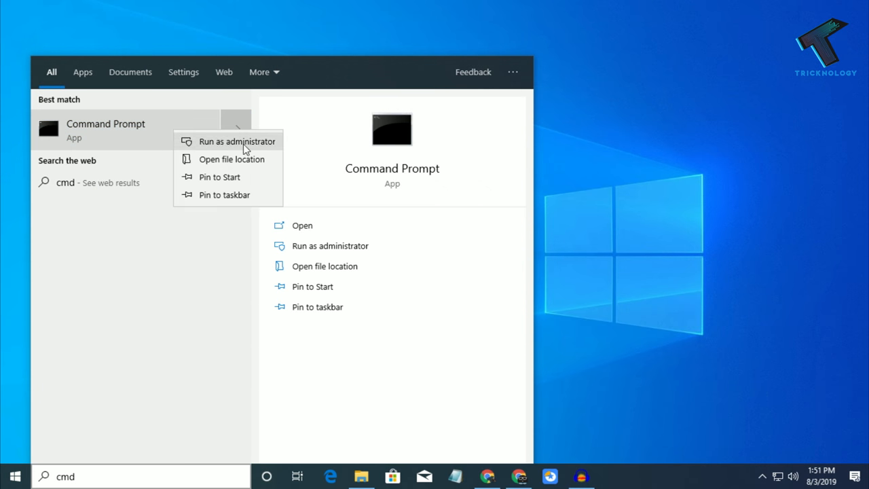
click(237, 141)
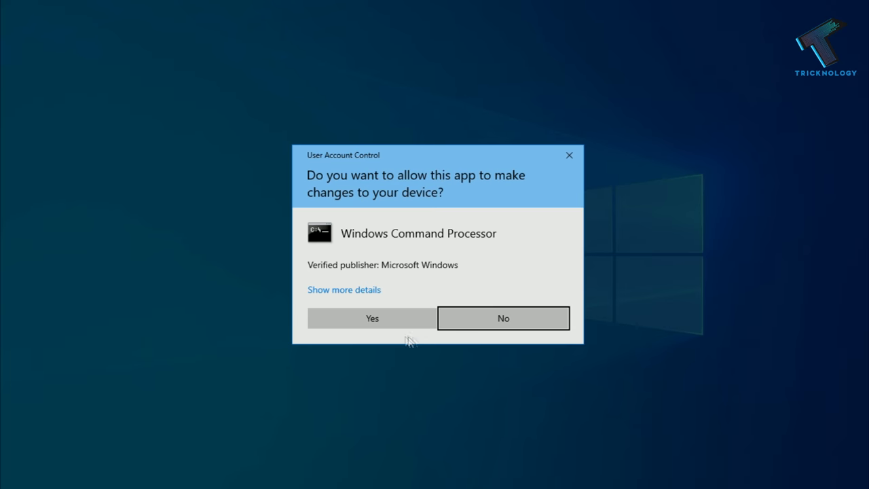
click(372, 318)
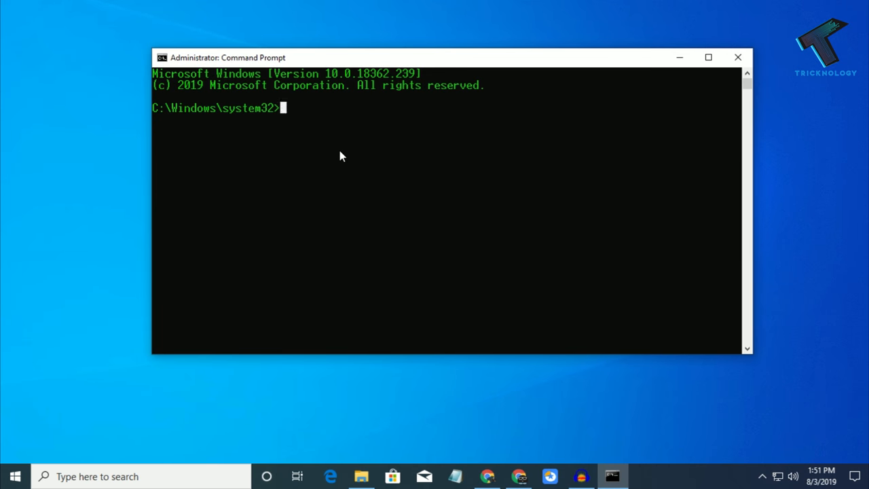
Start DiskPart and run list disk to show the 931 GB, 223 GB and 14 GB disks.
text(disk)
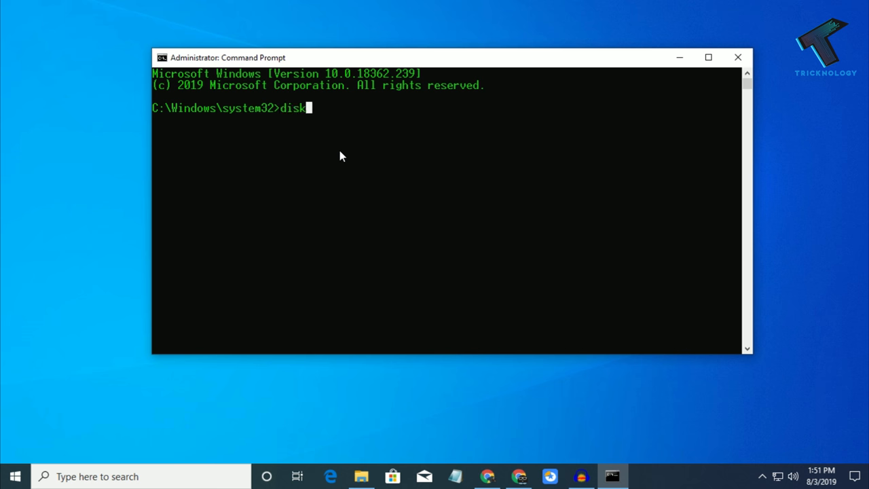
text(part)
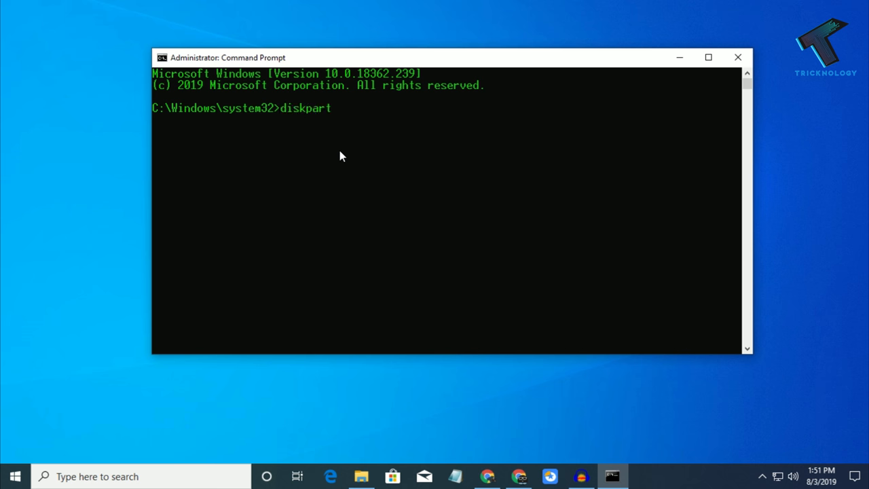
key(enter)
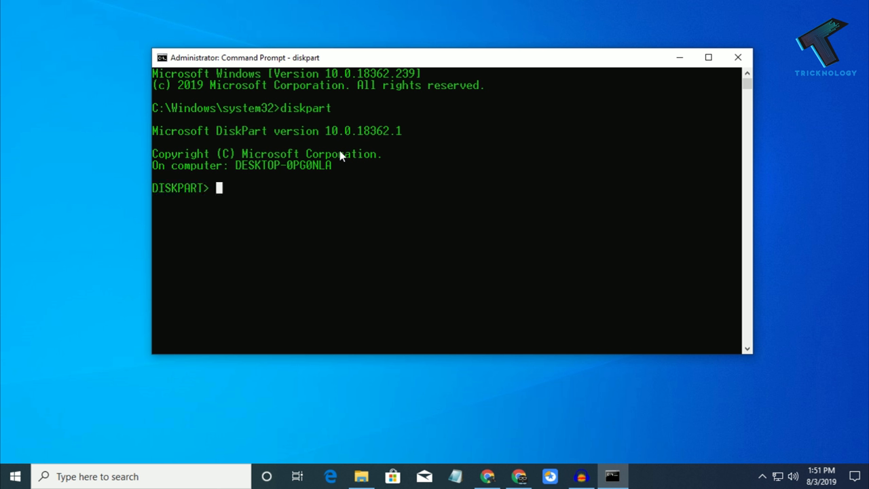
mouse_move(304, 215)
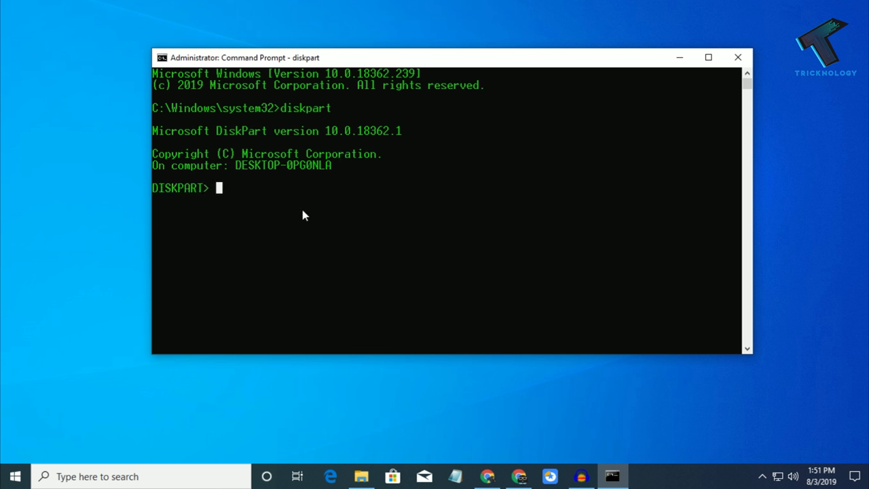
text(list)
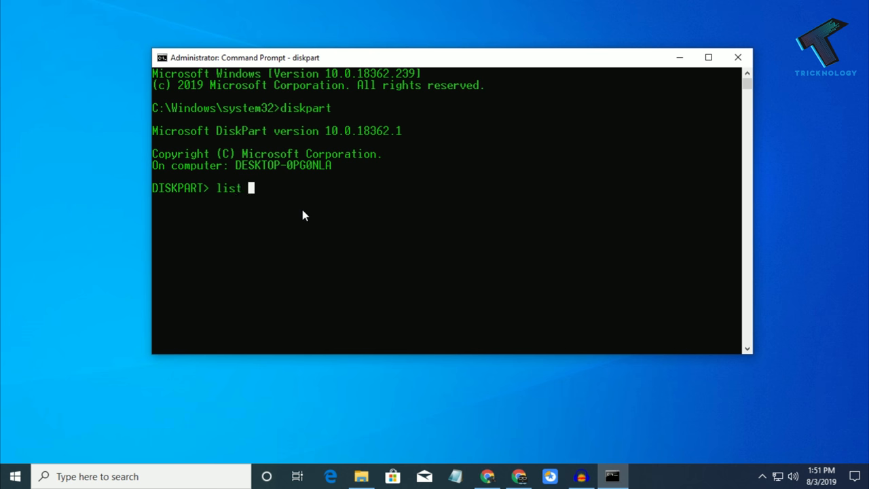
text(disk)
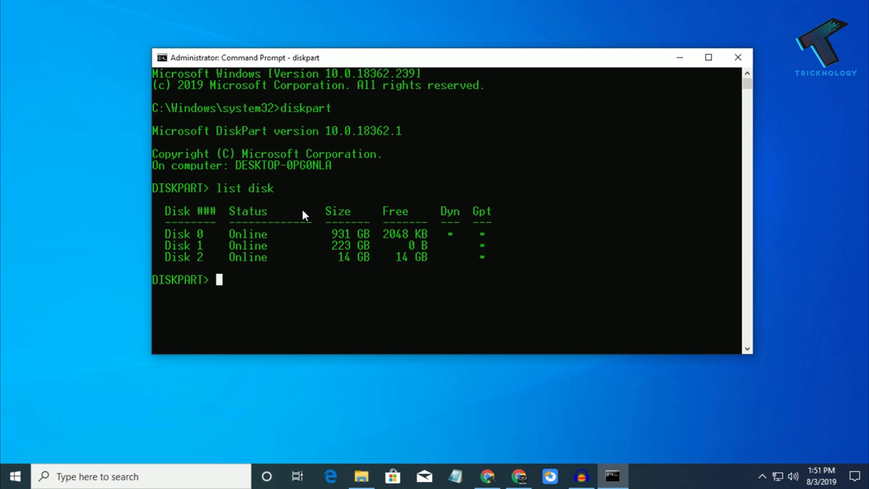
mouse_move(333, 234)
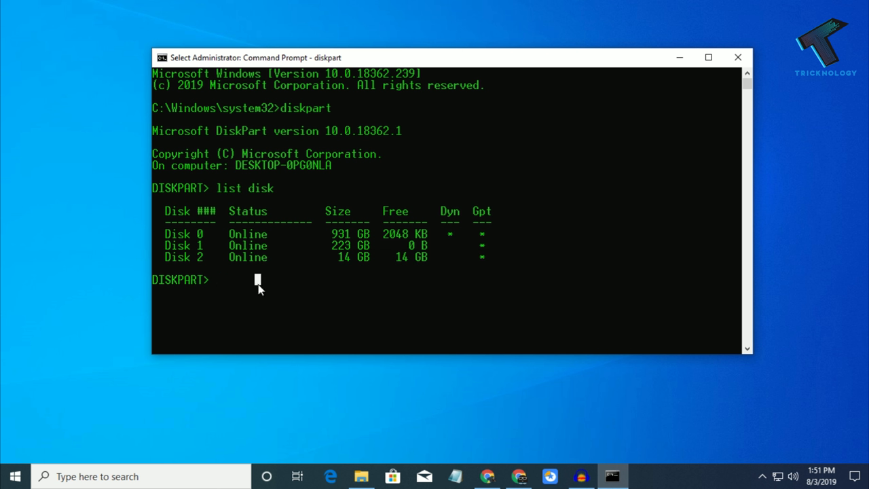
Select disk 2, clean it, and create a primary partition on it.
text(select)
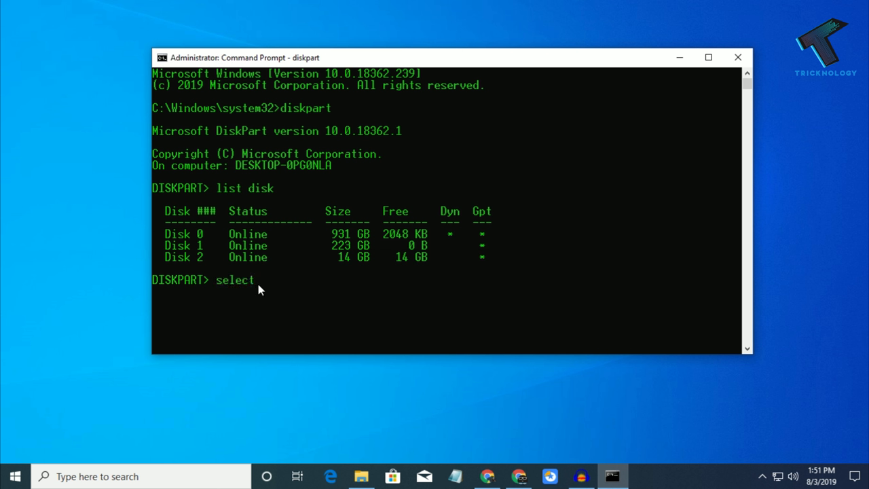
text(disk 2)
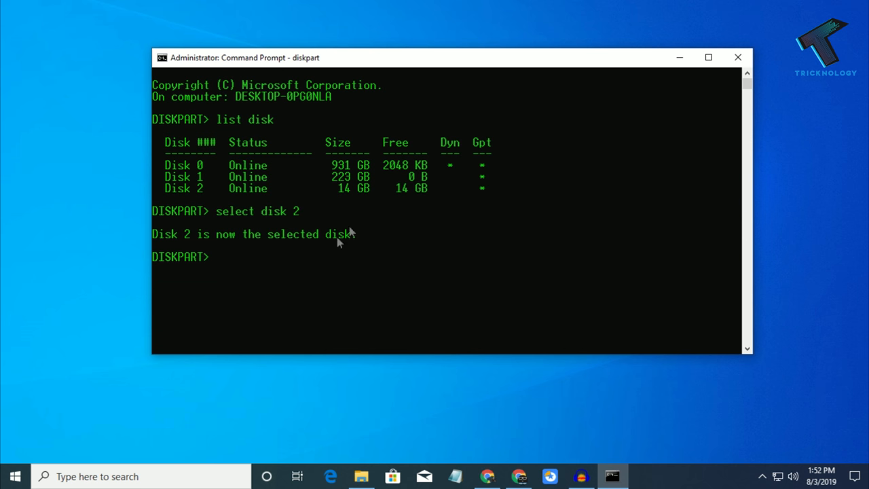
mouse_move(333, 264)
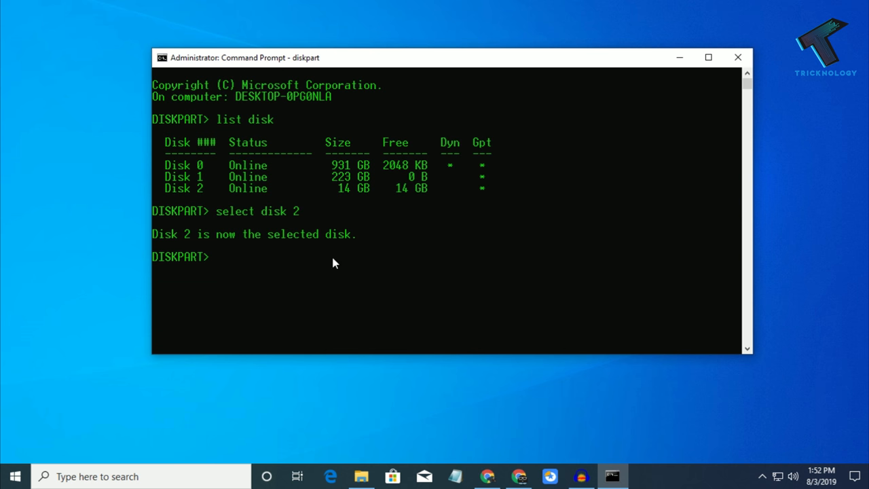
text(clean)
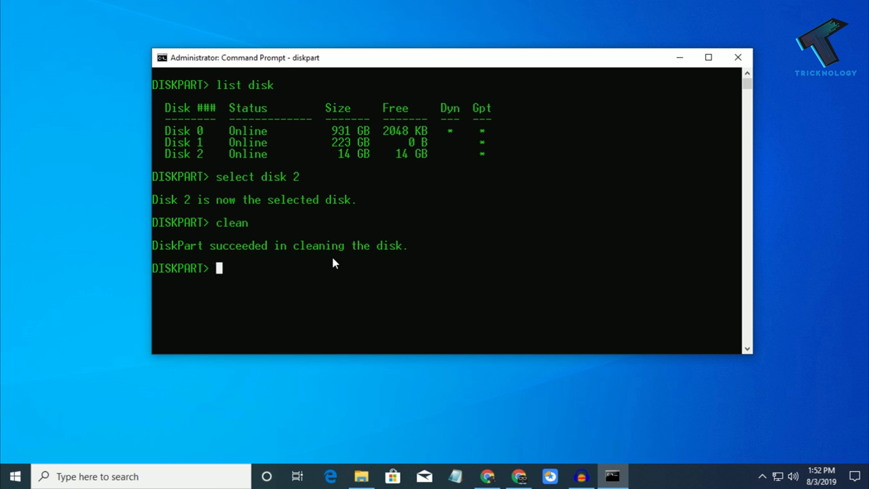
text(create pa)
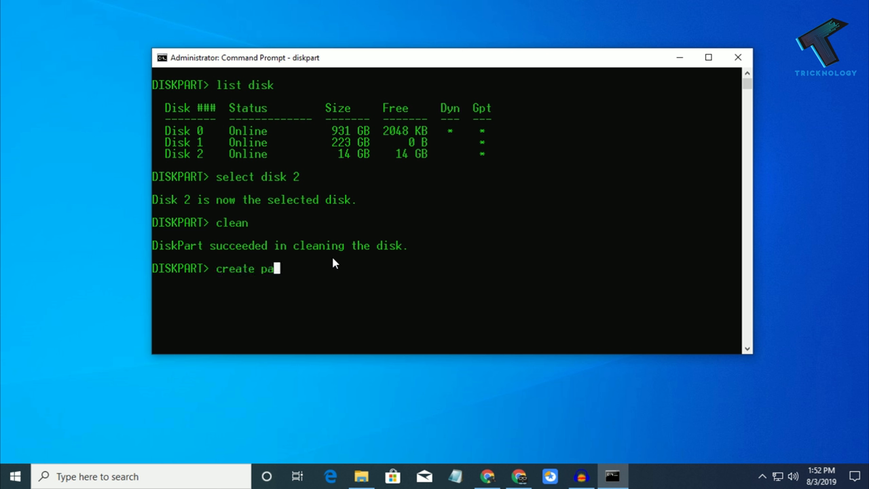
text(rtition p)
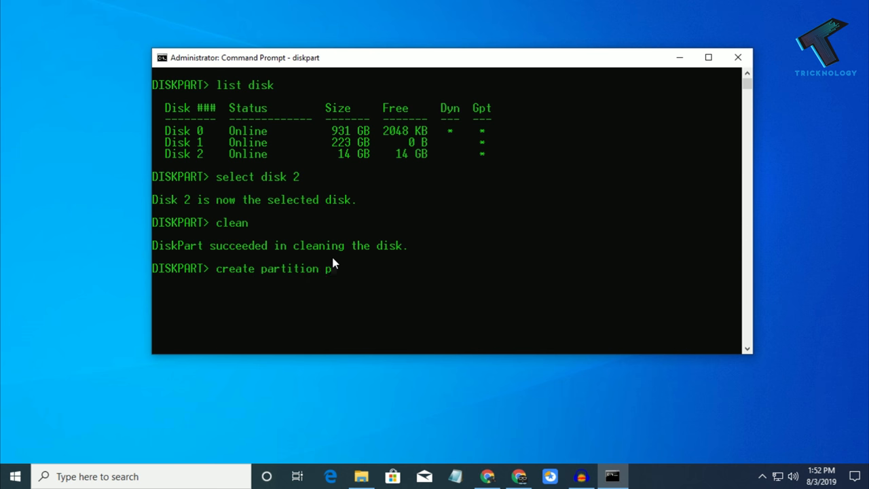
text(rimary)
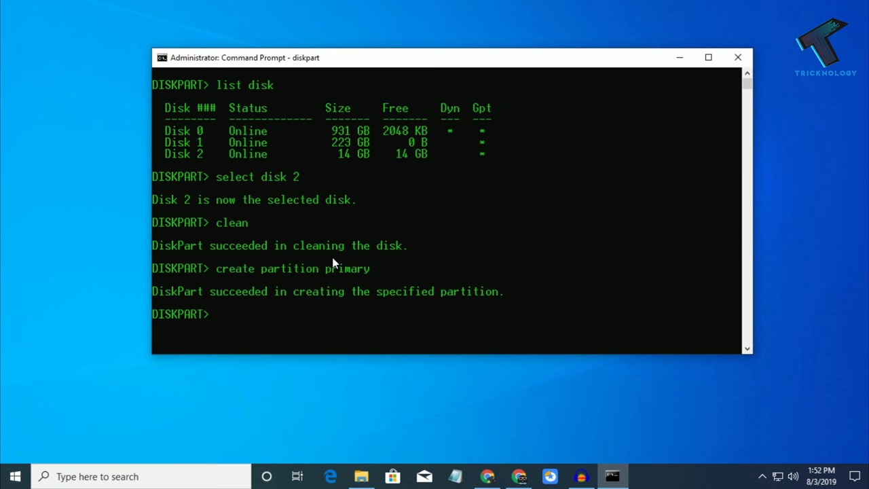
mouse_move(329, 299)
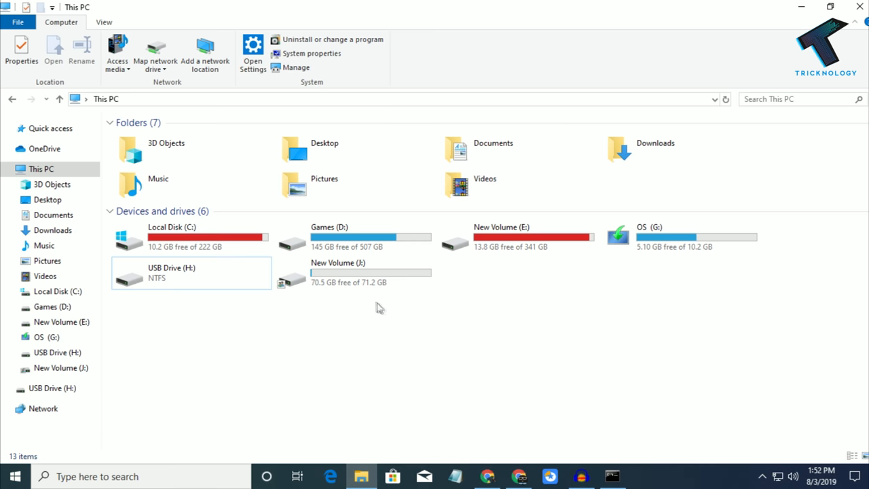
Launch EaseUS Partition Master and dismiss its administrator-privileges notice.
right_click(191, 273)
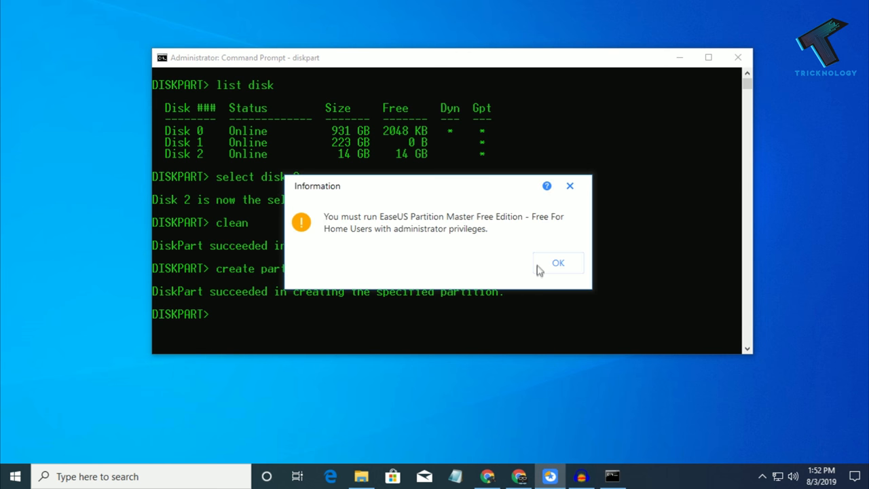
click(557, 264)
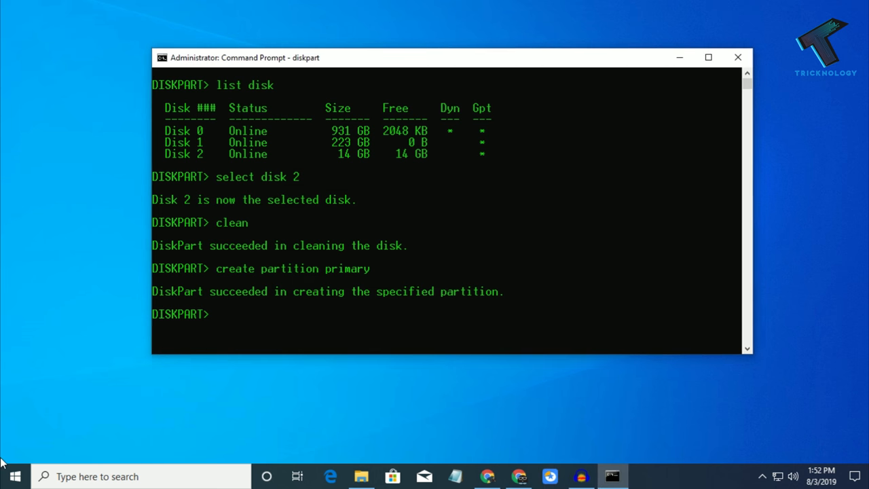
click(15, 476)
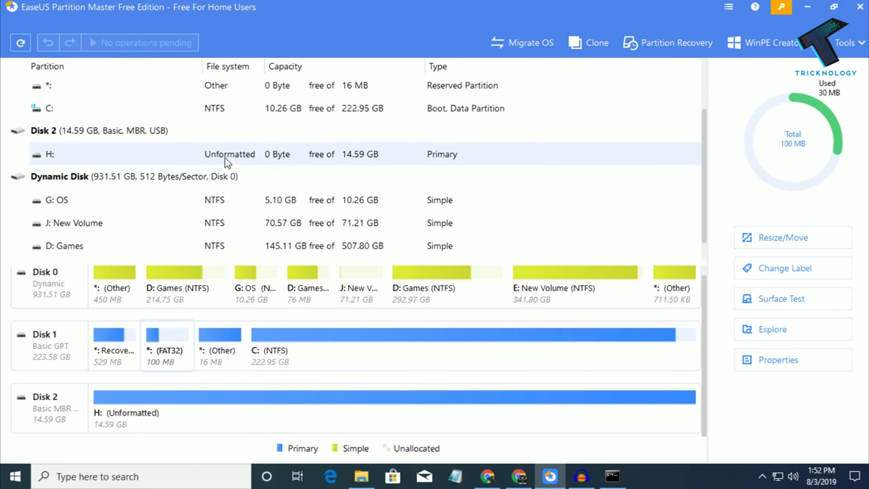
Select the unformatted 14.59 GB H: partition on Disk 2.
click(204, 155)
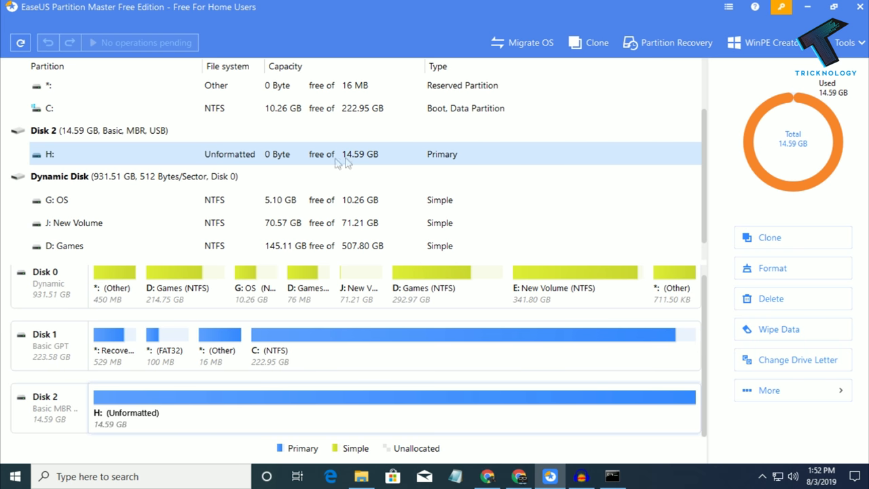
mouse_move(362, 155)
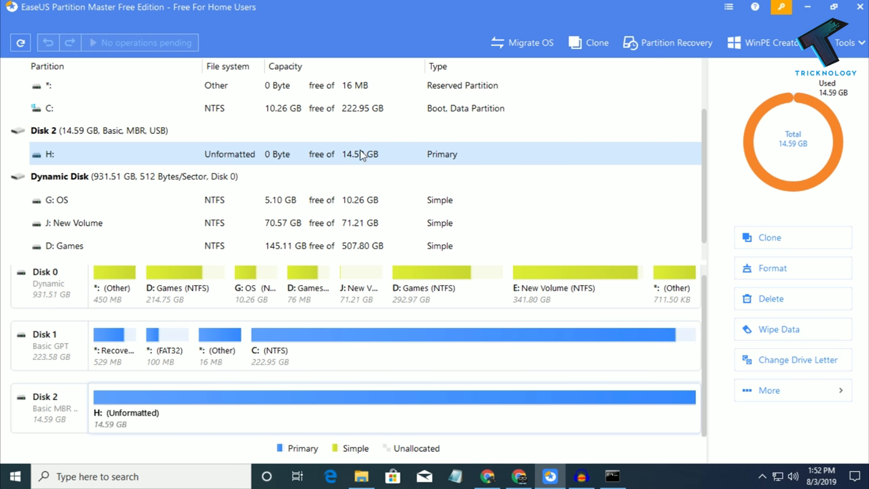
mouse_move(350, 155)
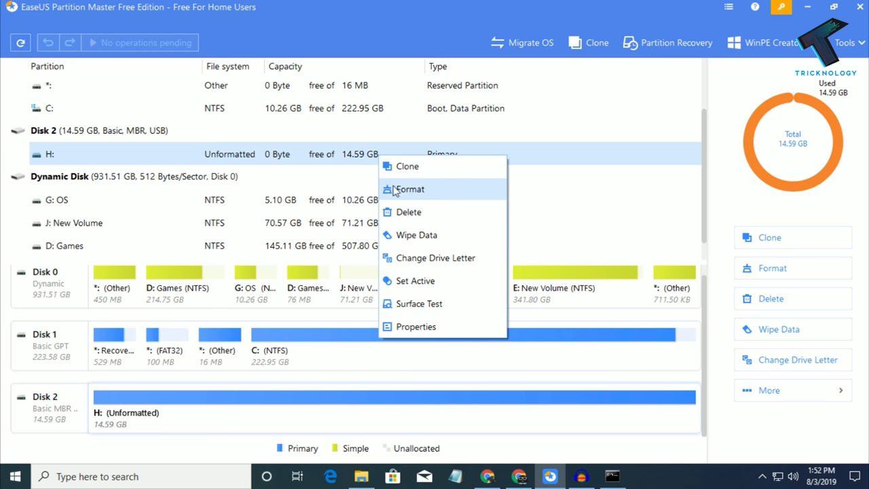
Queue a format of partition H: as NTFS with partition label H.
click(410, 191)
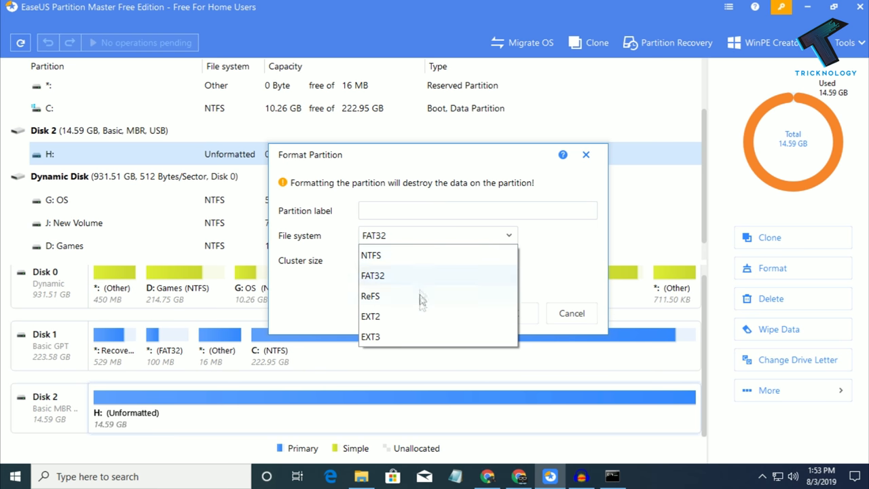
click(371, 256)
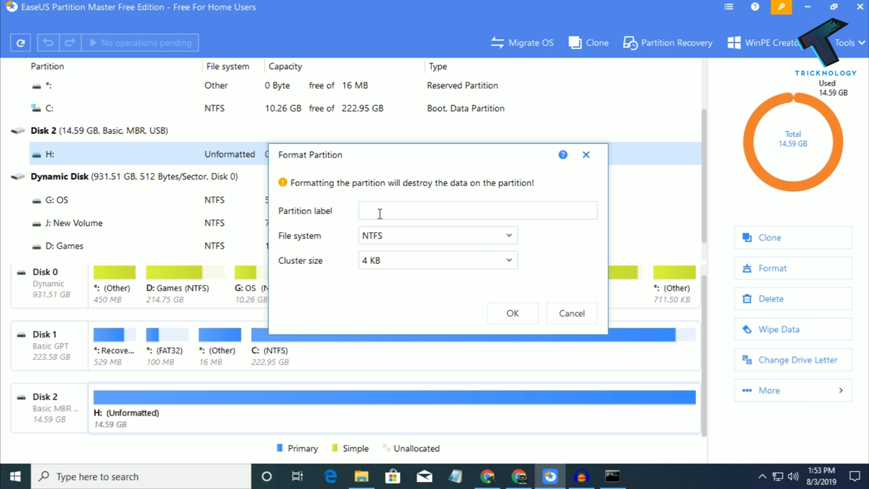
text(H)
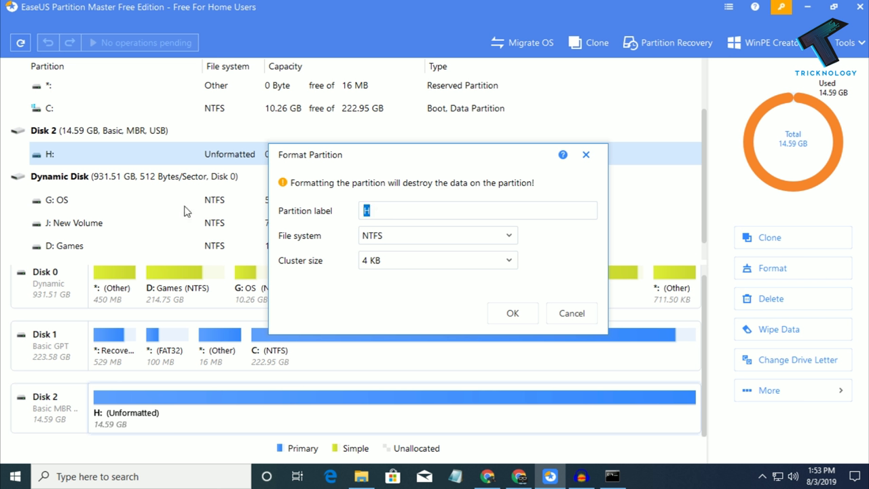
text(G)
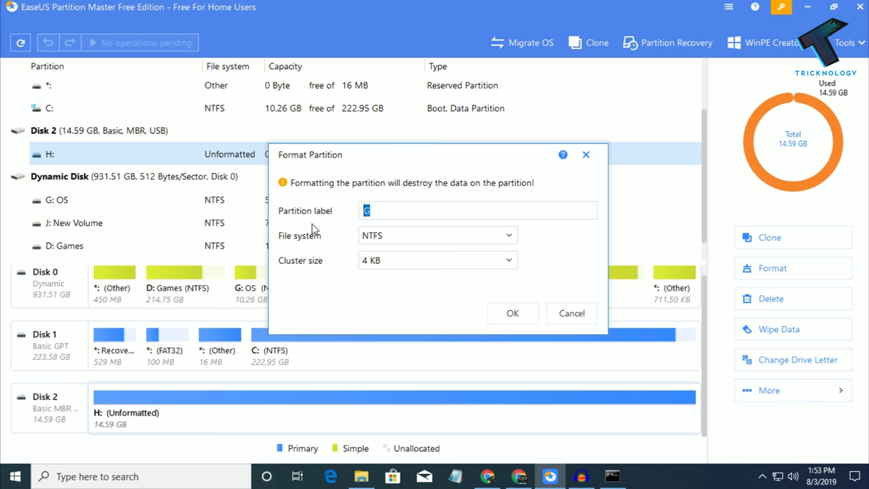
click(514, 312)
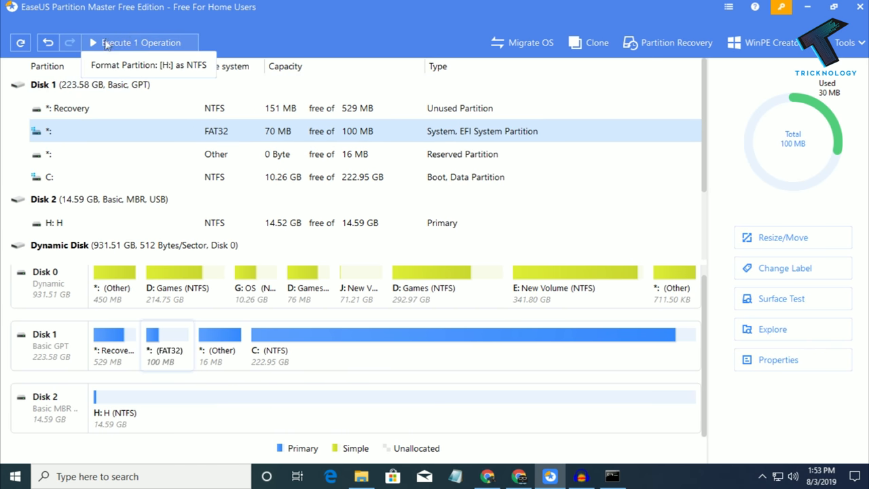
Execute the pending format operation, apply it, and finish once it completes.
click(138, 42)
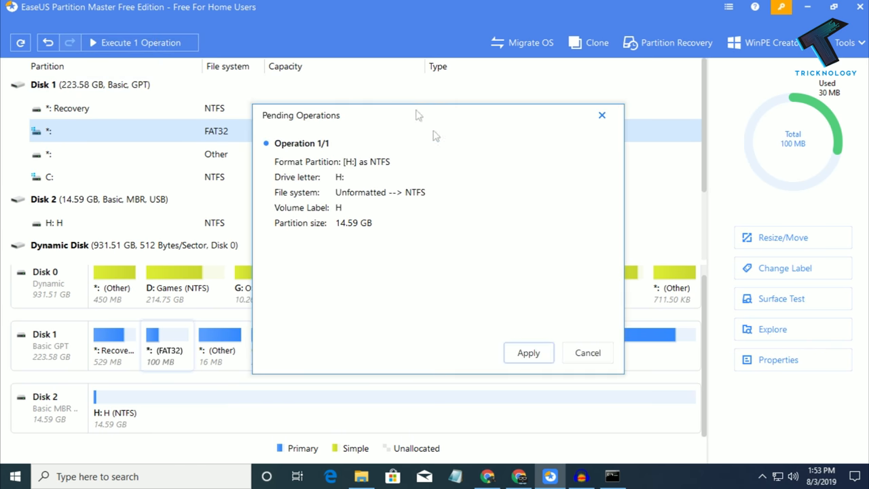
click(529, 354)
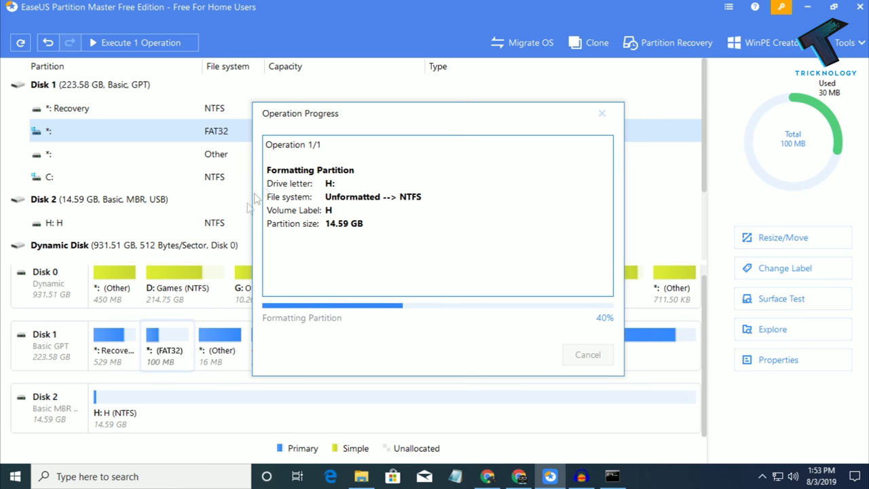
mouse_move(473, 293)
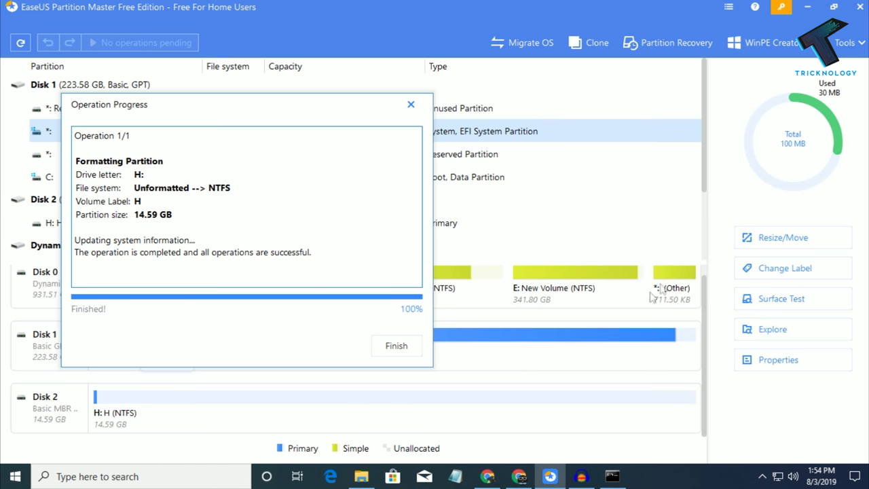
click(397, 346)
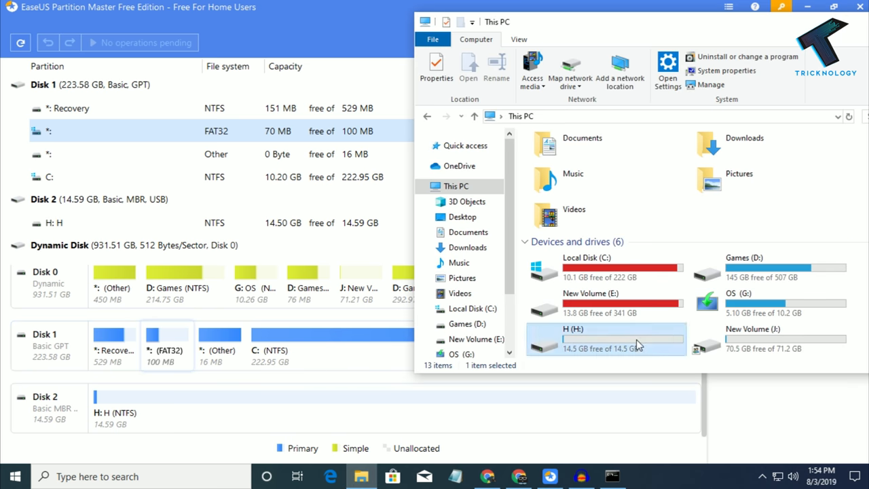
Open drive H (H:) from This PC to confirm it shows an empty folder.
double_click(606, 339)
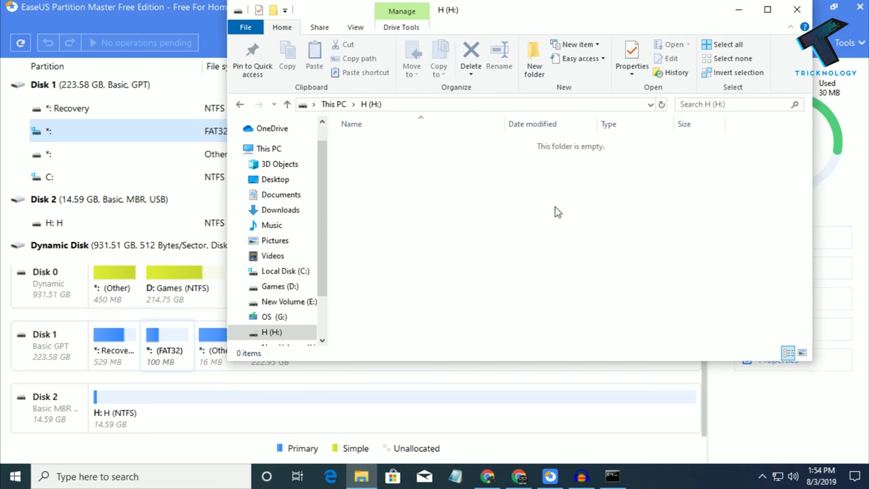
click(269, 148)
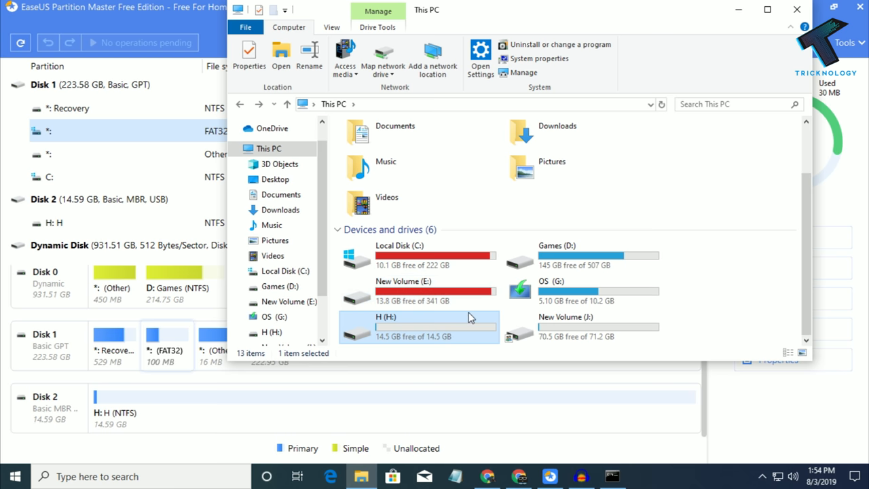
double_click(418, 326)
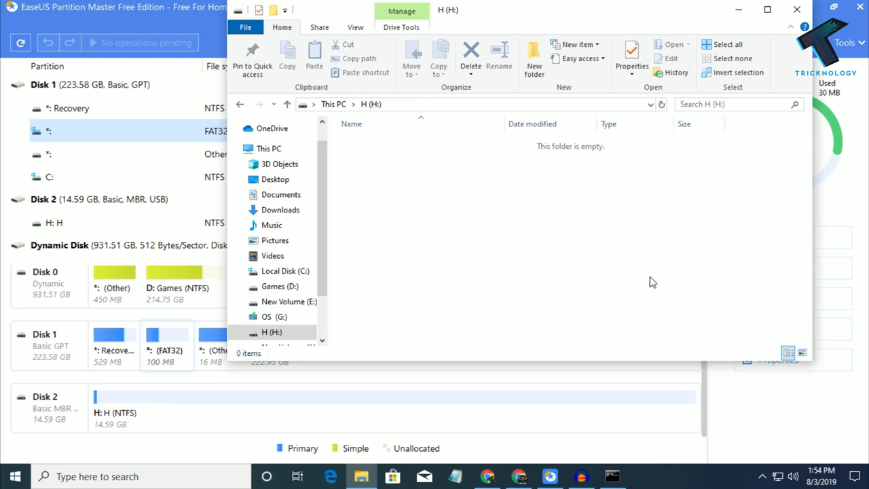